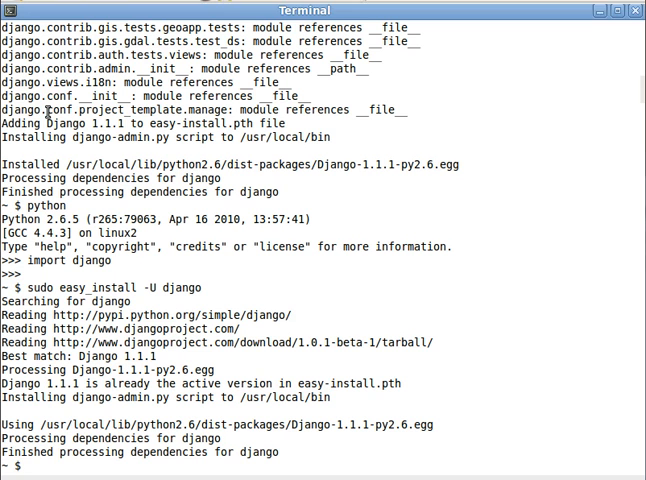
- Enter the command 'sudo easy_install pil' at the shell prompt
{"action": "type", "text": "sudo easy_install pil"}
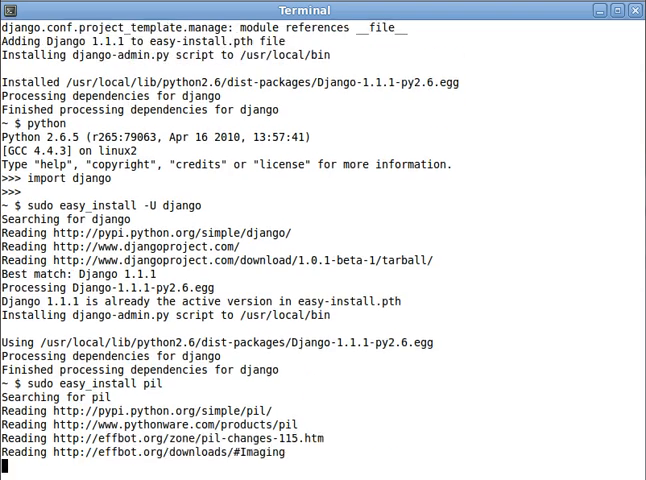
- Run the pil install and let it fail with gcc errors compiling _imaging.c
{"action": "key", "text": "Return"}
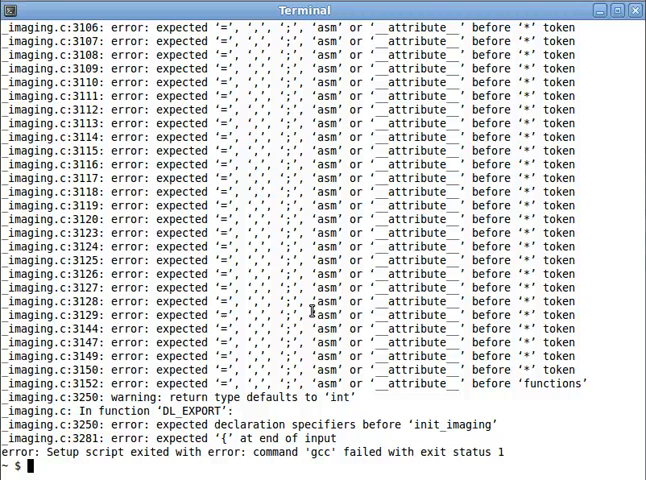
- Install python-dev and python2.6-dev with 'sudo aptitude install python-dev', confirming with y
{"action": "type", "text": "sudo aptitude"}
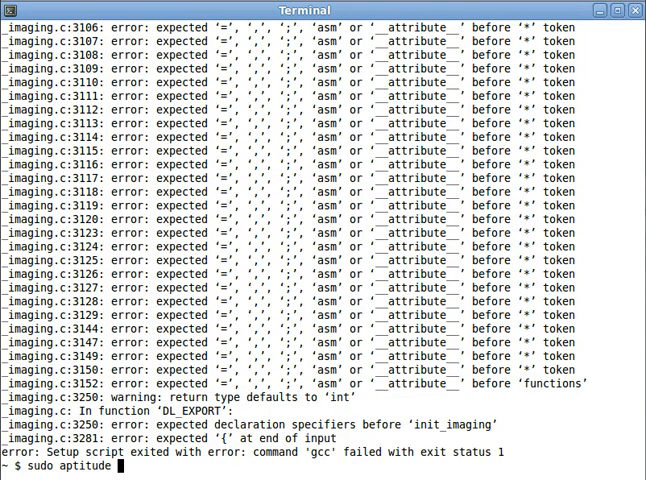
{"action": "type", "text": "install python-dev"}
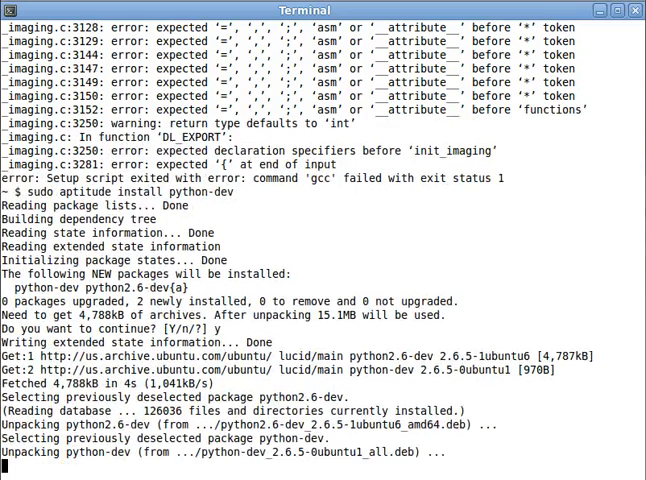
{"action": "scroll", "scroll_direction": "down", "scroll_amount": 3}
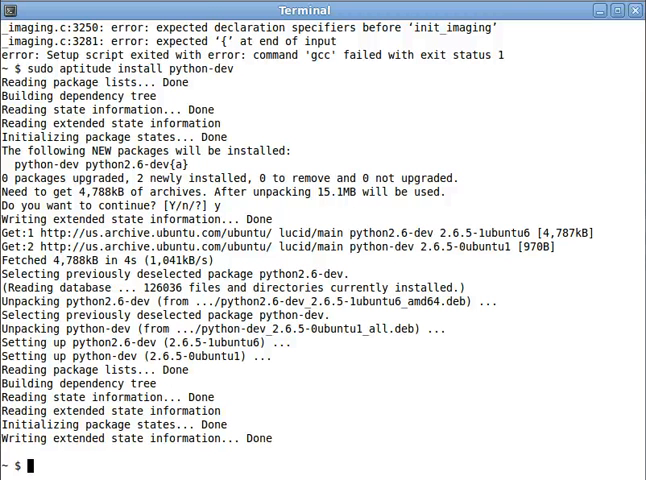
- Install libjpeg-dev via aptitude, which sets up libjpeg62-dev
{"action": "type", "text": "sudo aptitude install libjpeg-"}
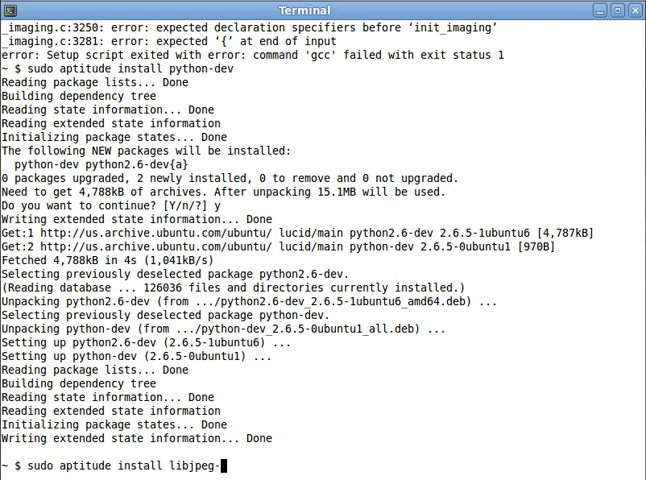
{"action": "key", "text": "Return"}
{"action": "type", "text": "sudo aptitude install lib"}
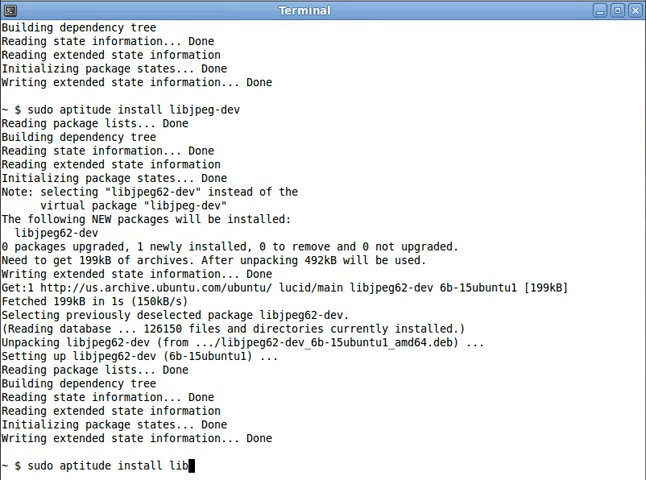
- Correct the typo to libfreetype6-dev, install it with zlib1g-dev, and rerun easy_install pil
{"action": "type", "text": "ret"}
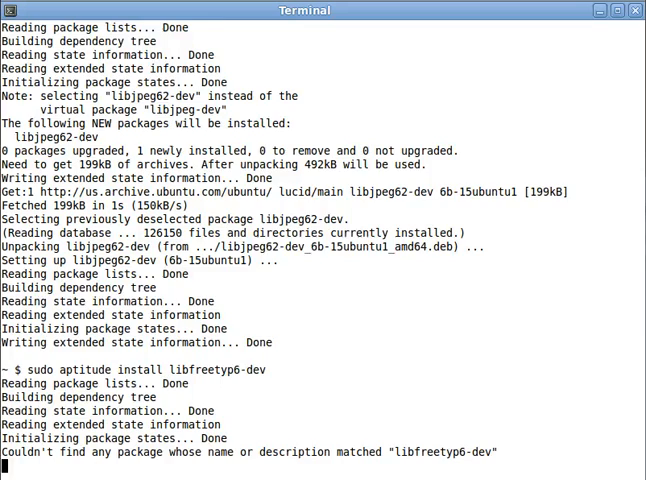
{"action": "key", "text": "Return"}
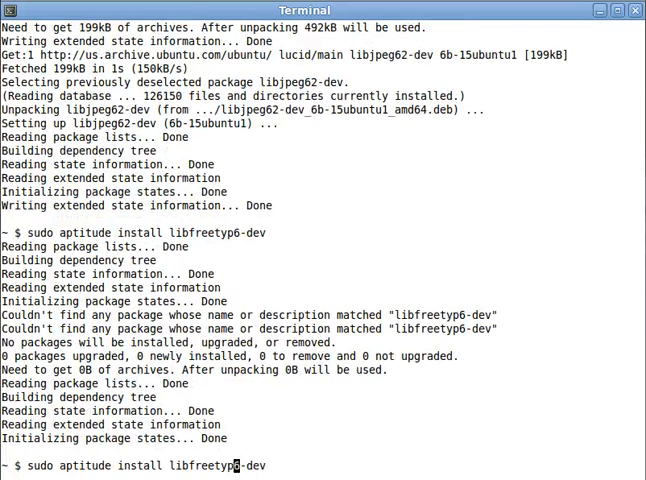
{"action": "key", "text": "Return"}
{"action": "type", "text": "y"}
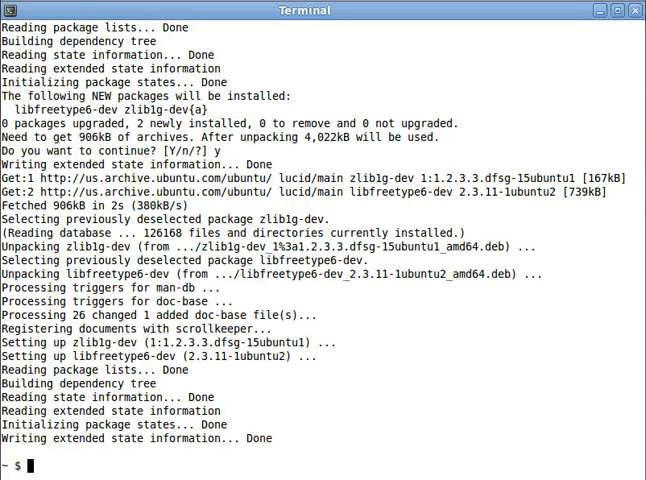
{"action": "type", "text": "sudo easy_install pil"}
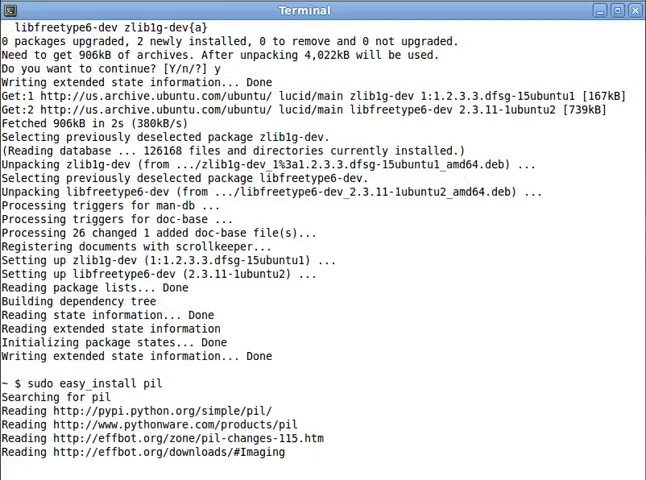
- Check the PIL 1.1.7 setup summary showing JPEG, ZLIB and FREETYPE2 support available
{"action": "scroll", "scroll_direction": "down", "scroll_amount": 3}
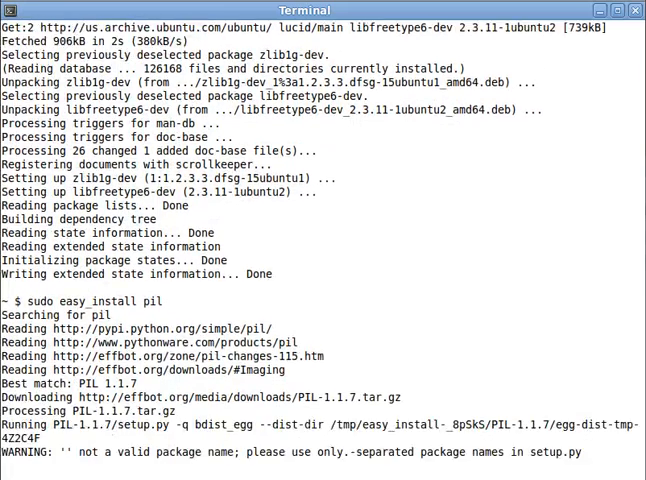
{"action": "scroll", "scroll_direction": "down", "scroll_amount": 3}
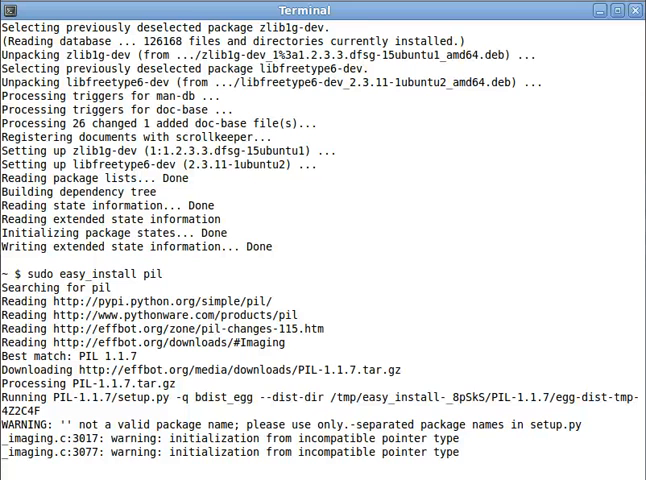
{"action": "scroll", "scroll_direction": "down", "scroll_amount": 3}
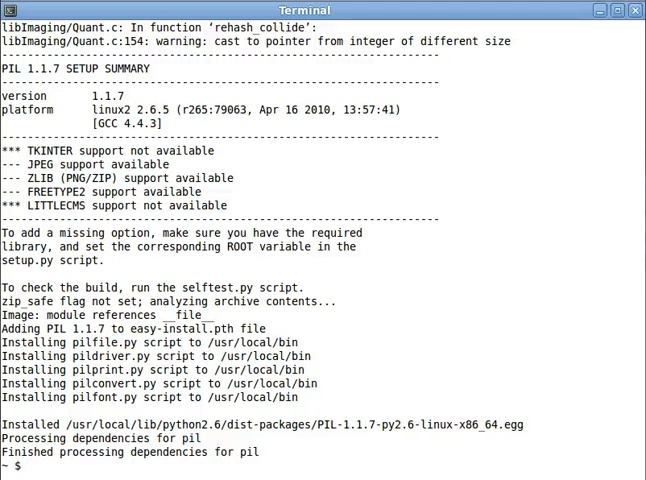
{"action": "type", "text": "aptitude sa"}
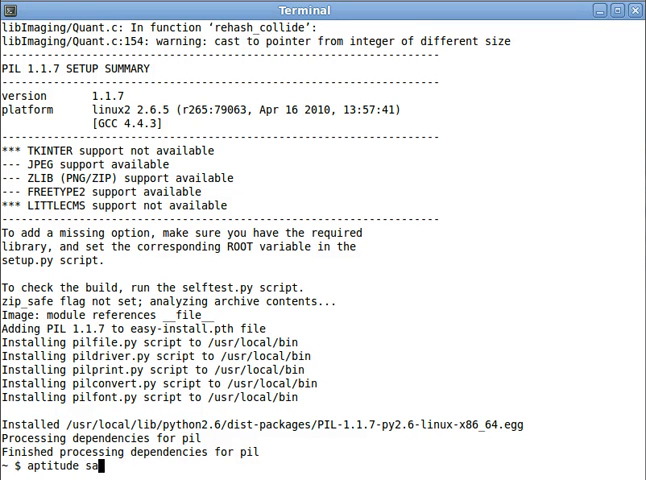